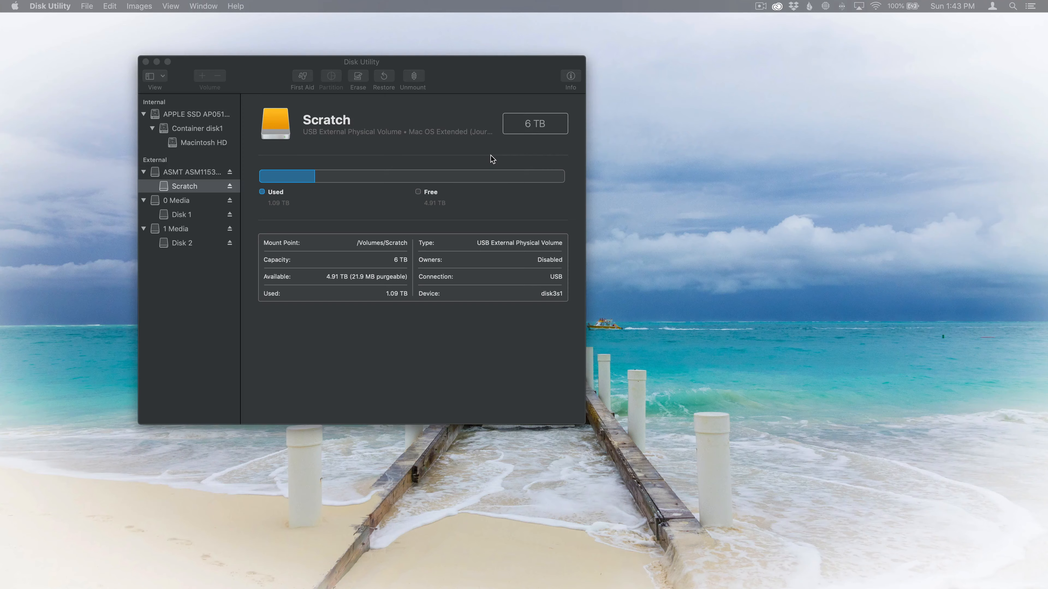
Drag Disk Utility by its title bar toward the desktop centre, Scratch volume still selected.
{"action": "left_click_drag", "start_coordinate": [361, 61], "coordinate": [419, 65]}
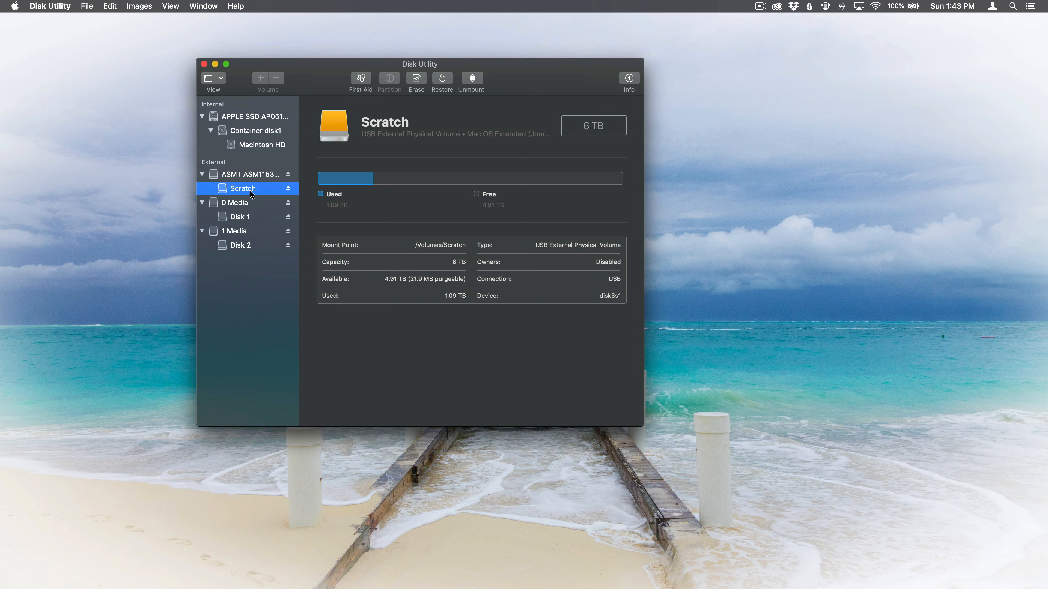
{"action": "mouse_move", "coordinate": [222, 175]}
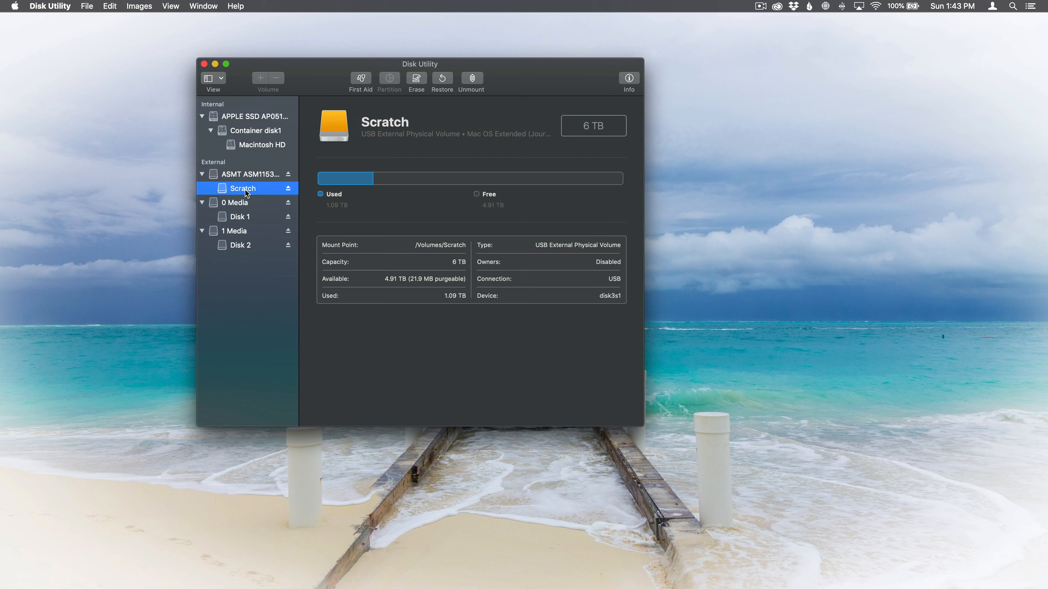
{"action": "mouse_move", "coordinate": [422, 84]}
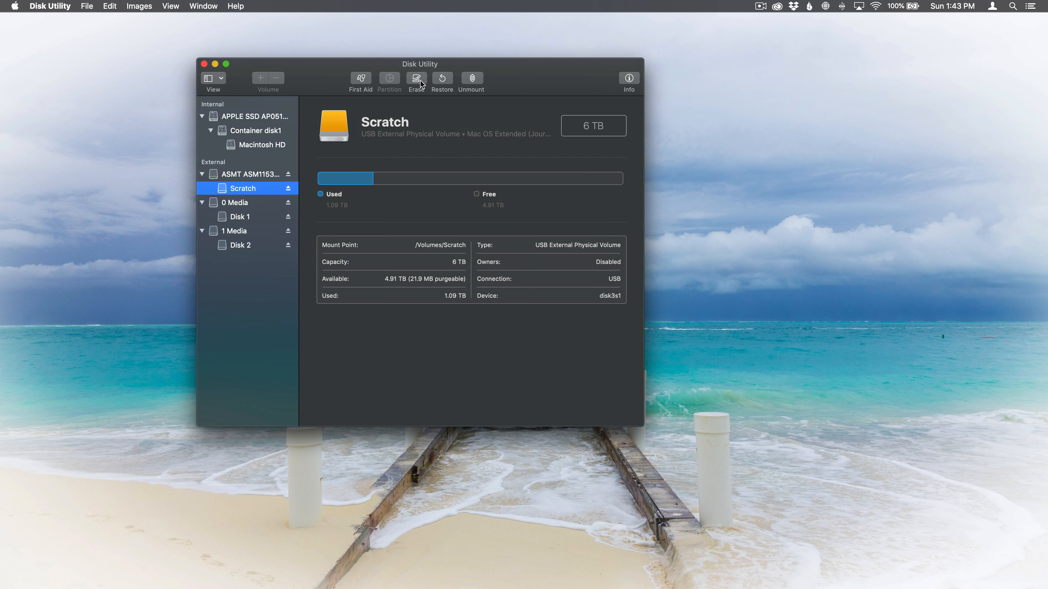
{"action": "left_click", "coordinate": [416, 80]}
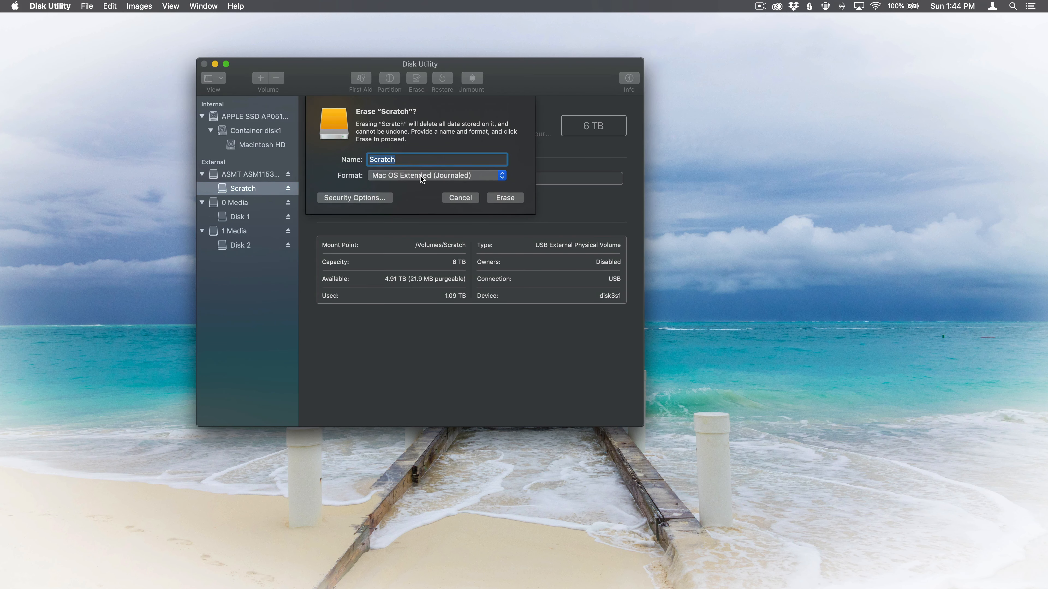
{"action": "left_click", "coordinate": [435, 175]}
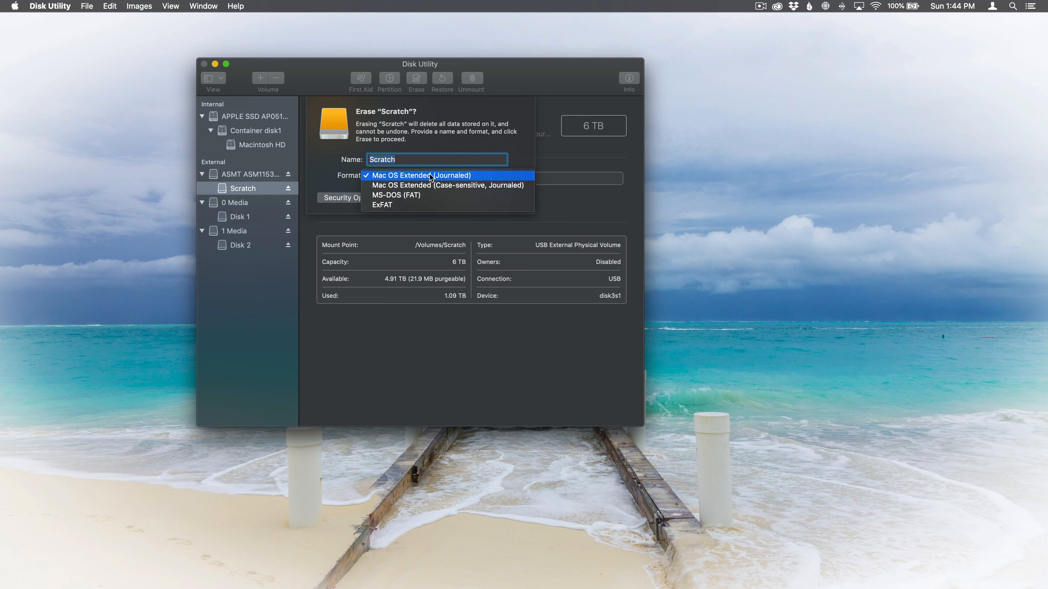
{"action": "left_click", "coordinate": [420, 175]}
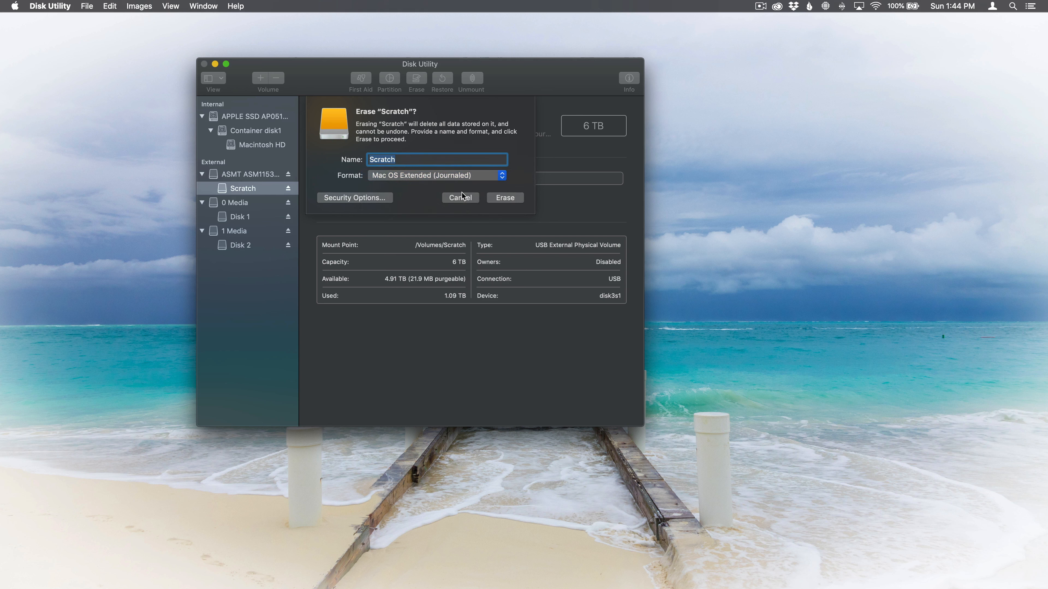
{"action": "mouse_move", "coordinate": [405, 187]}
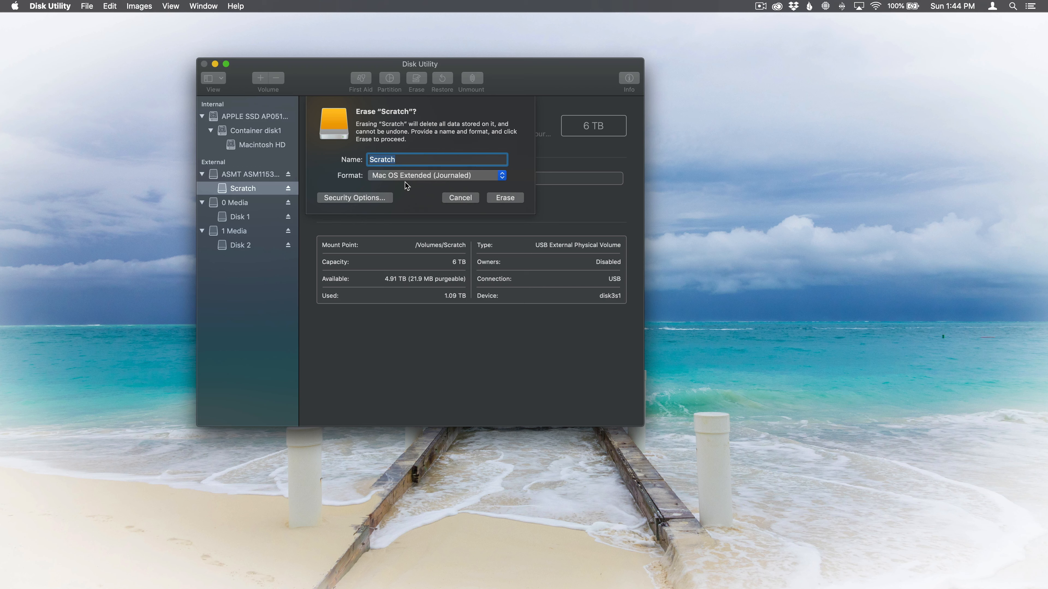
{"action": "mouse_move", "coordinate": [453, 202]}
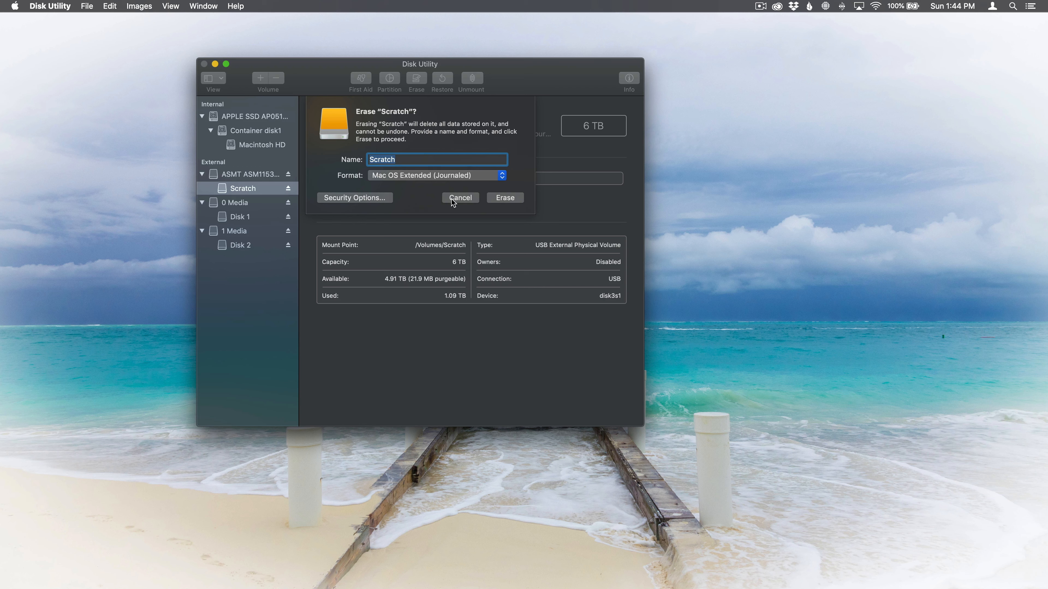
{"action": "left_click", "coordinate": [460, 198]}
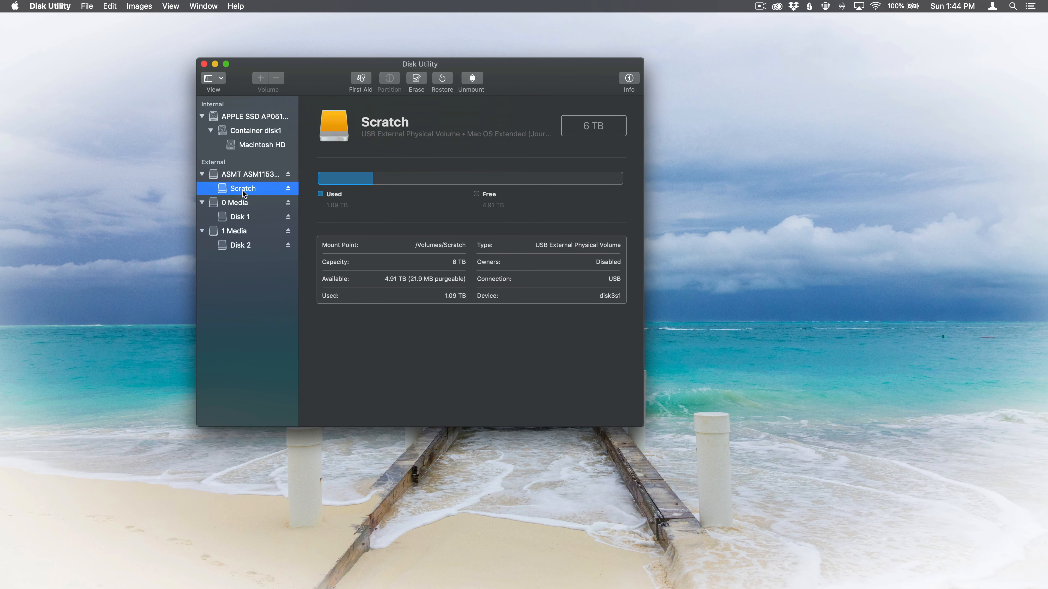
Review the ASMT drive's erase Scheme choices (GUID/MBR/APM), keep Master Boot Record, and cancel.
{"action": "left_click", "coordinate": [251, 174]}
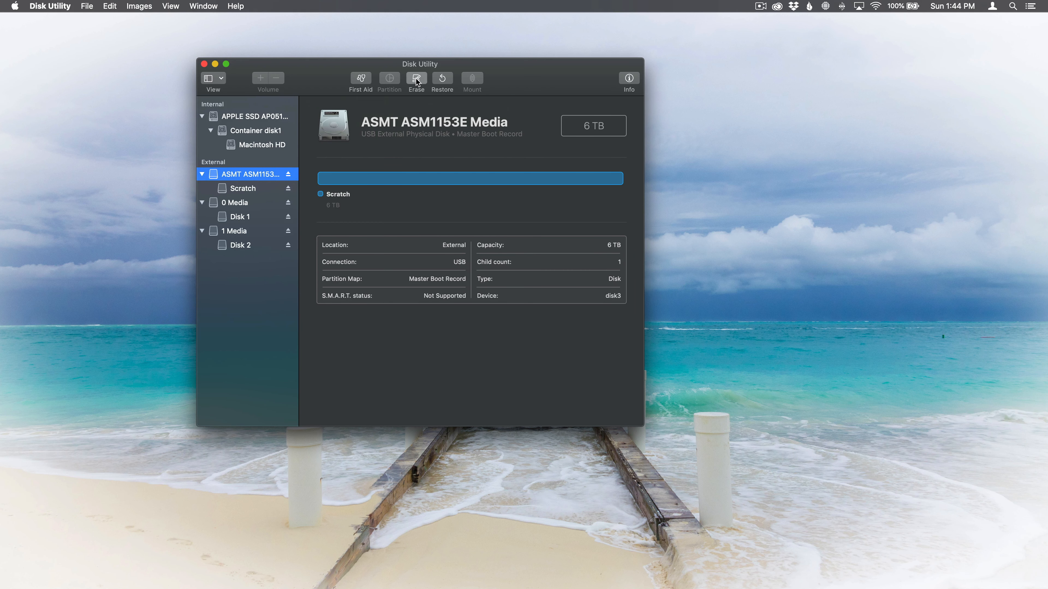
{"action": "left_click", "coordinate": [416, 81]}
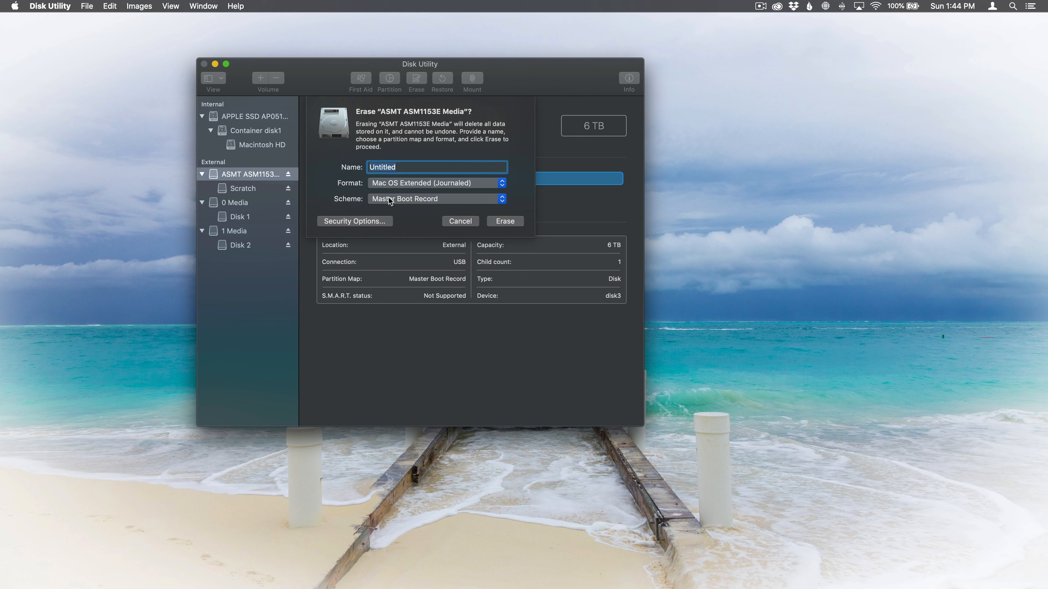
{"action": "left_click", "coordinate": [435, 199]}
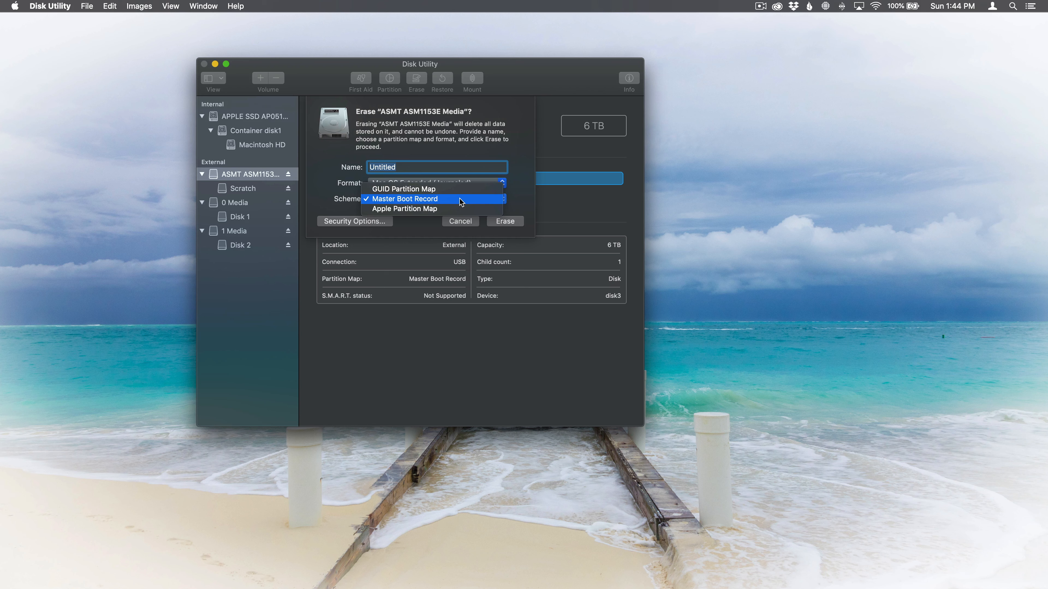
{"action": "left_click", "coordinate": [405, 198]}
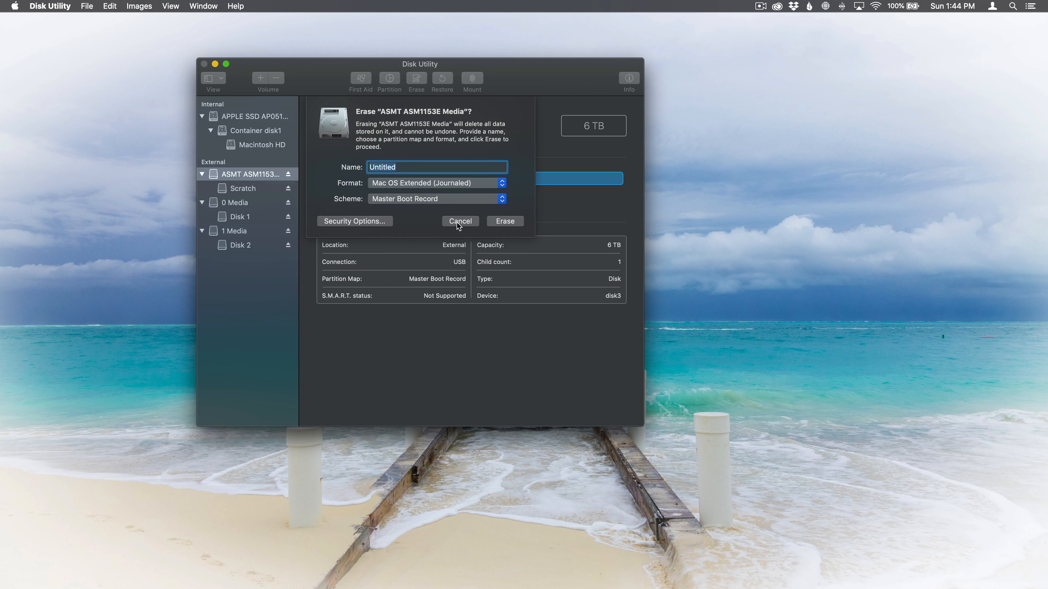
{"action": "left_click", "coordinate": [460, 221]}
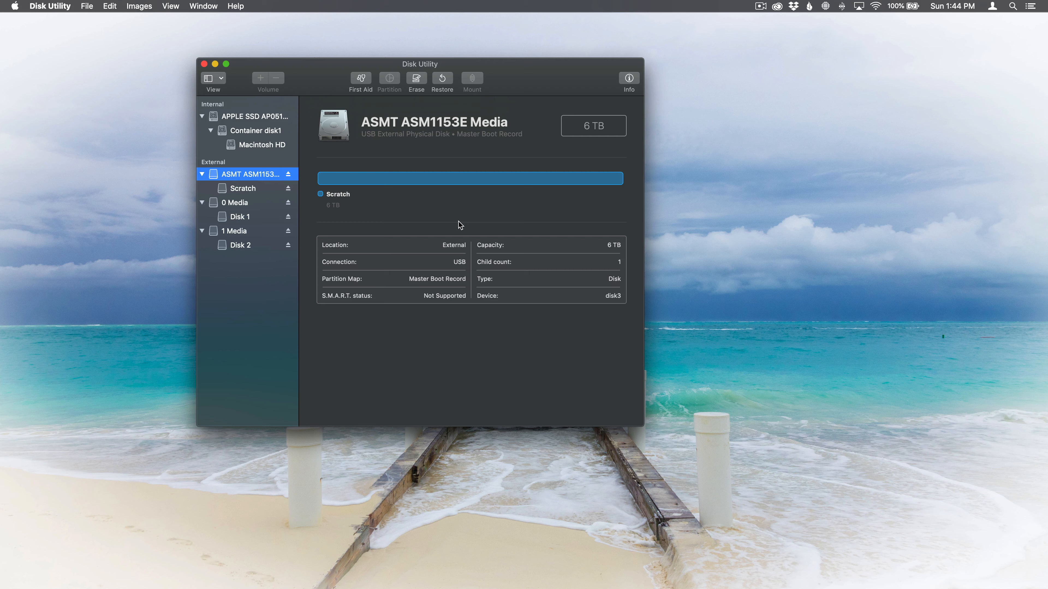
{"action": "mouse_move", "coordinate": [763, 13]}
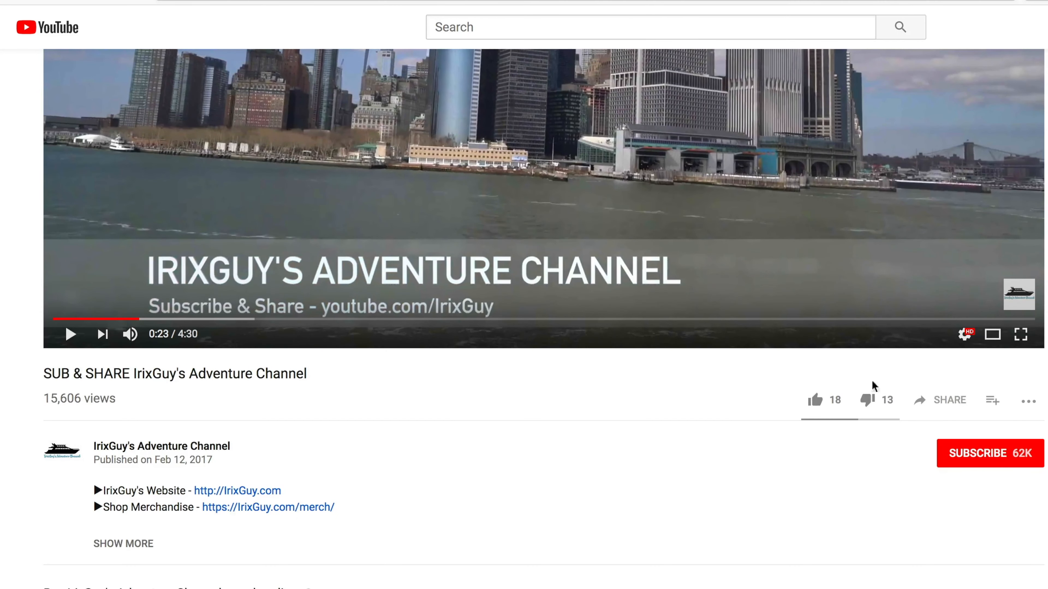
Expand the IrixGuy's Adventure Channel description via SHOW MORE to read the support message.
{"action": "left_click", "coordinate": [122, 544]}
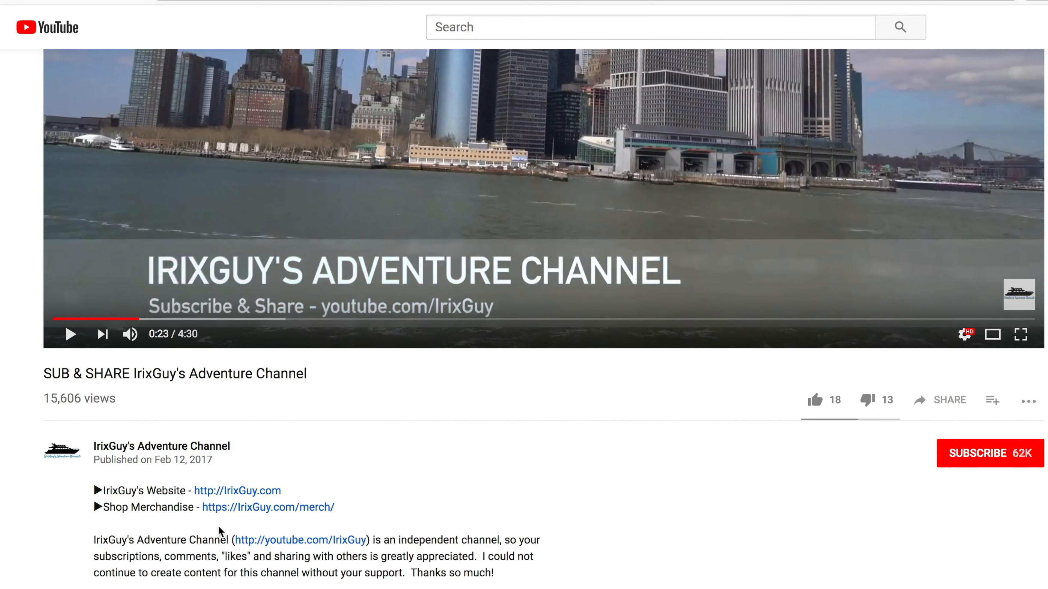